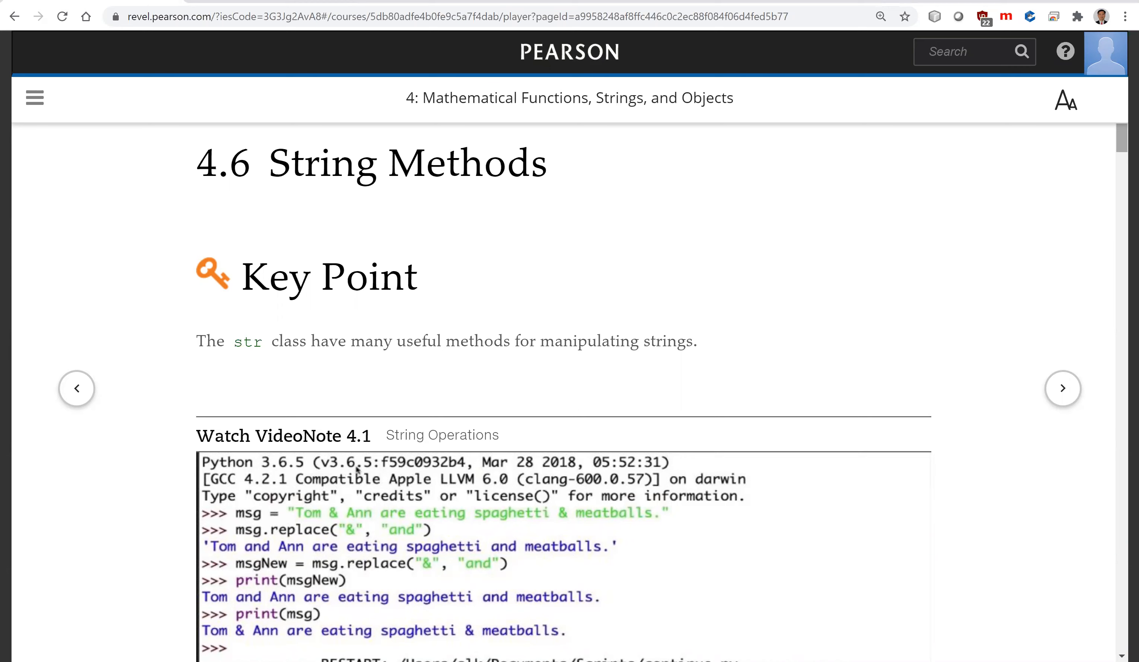
- Scroll past the Key Point and VideoNote to Table 4.5 of str character-testing methods
scroll(down, 3)
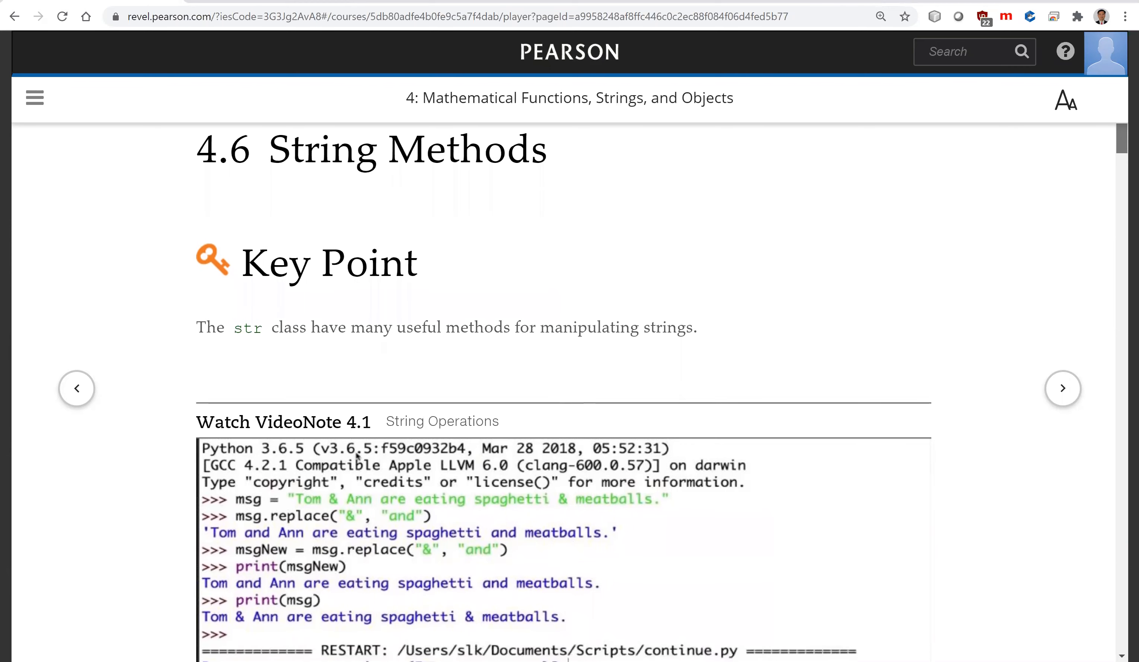
scroll(down, 3)
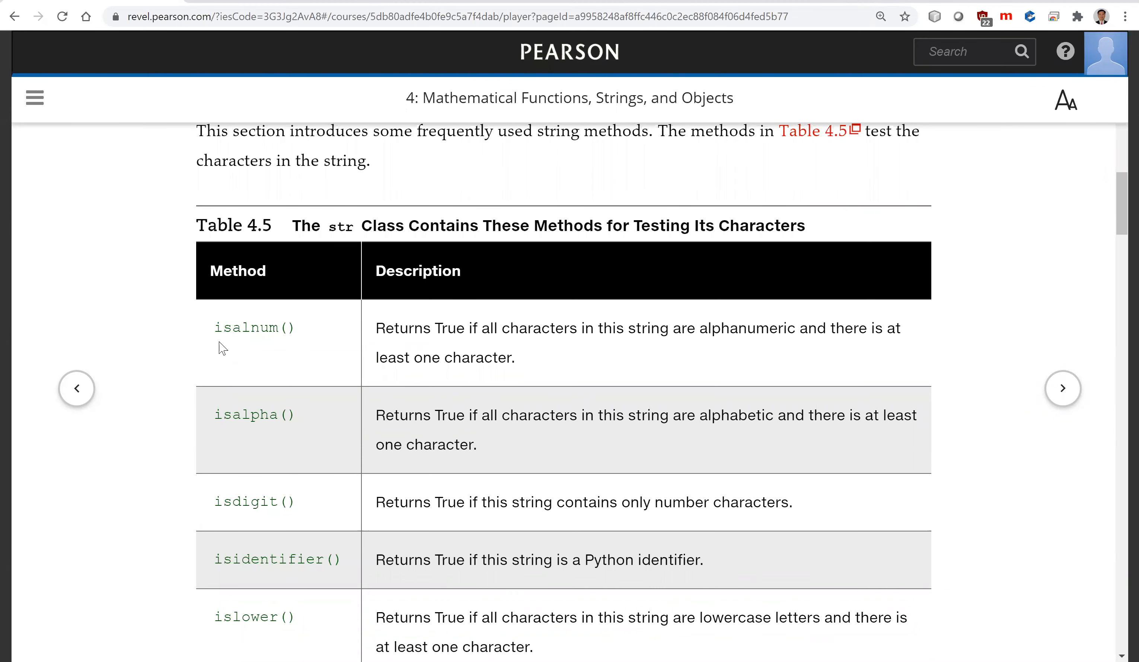
mouse_move(349, 361)
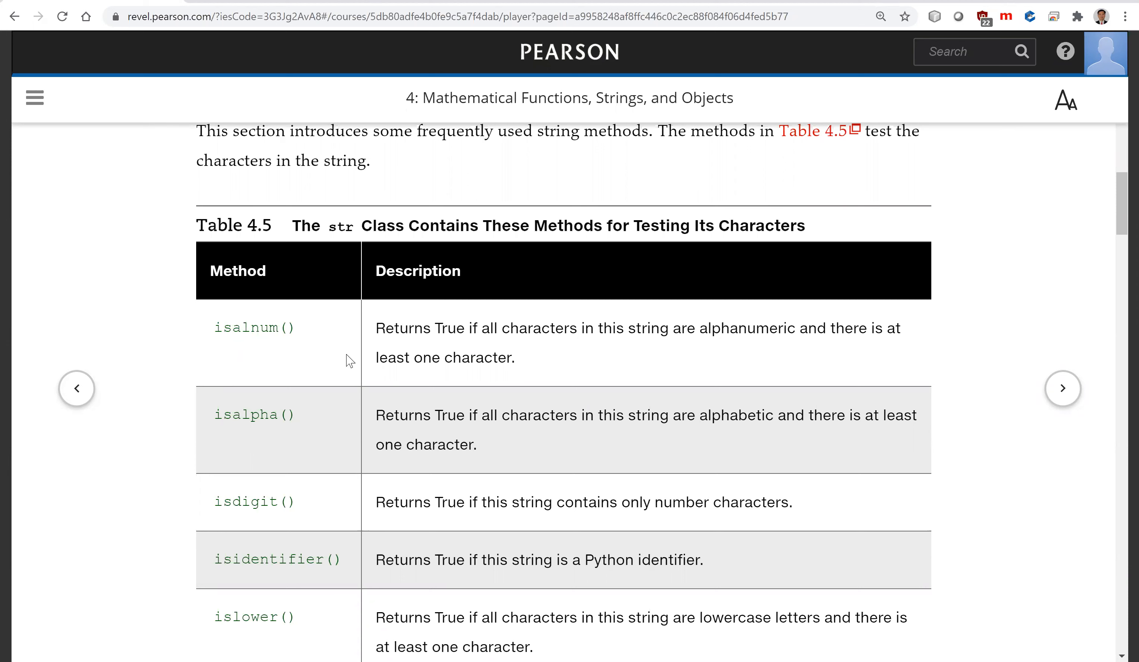
mouse_move(306, 346)
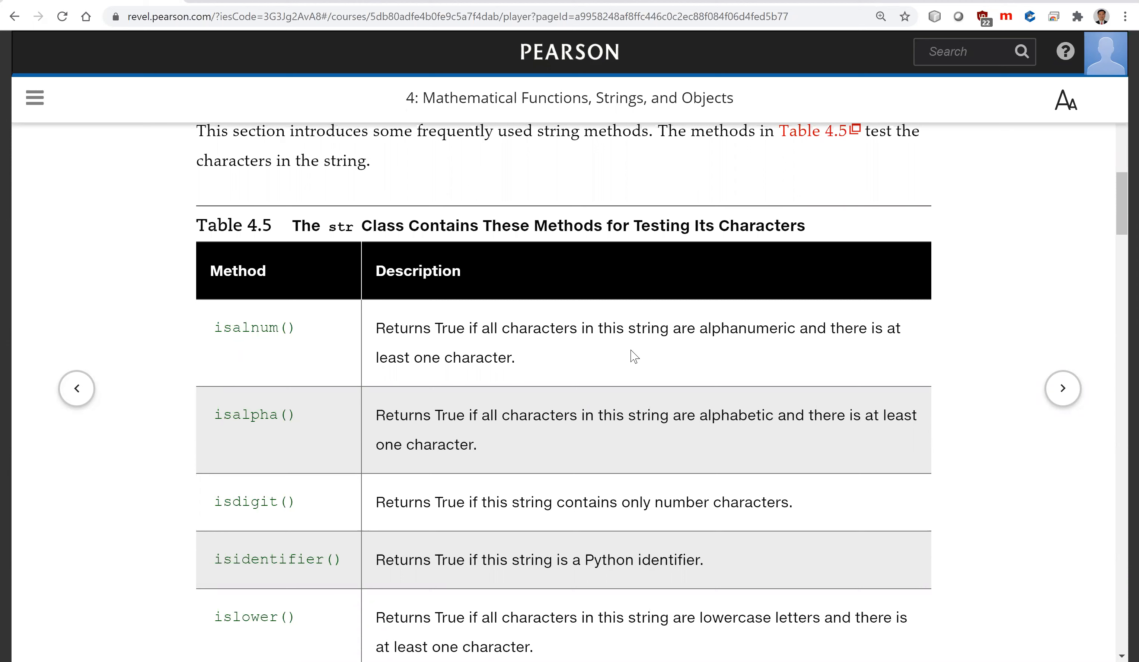
mouse_move(250, 430)
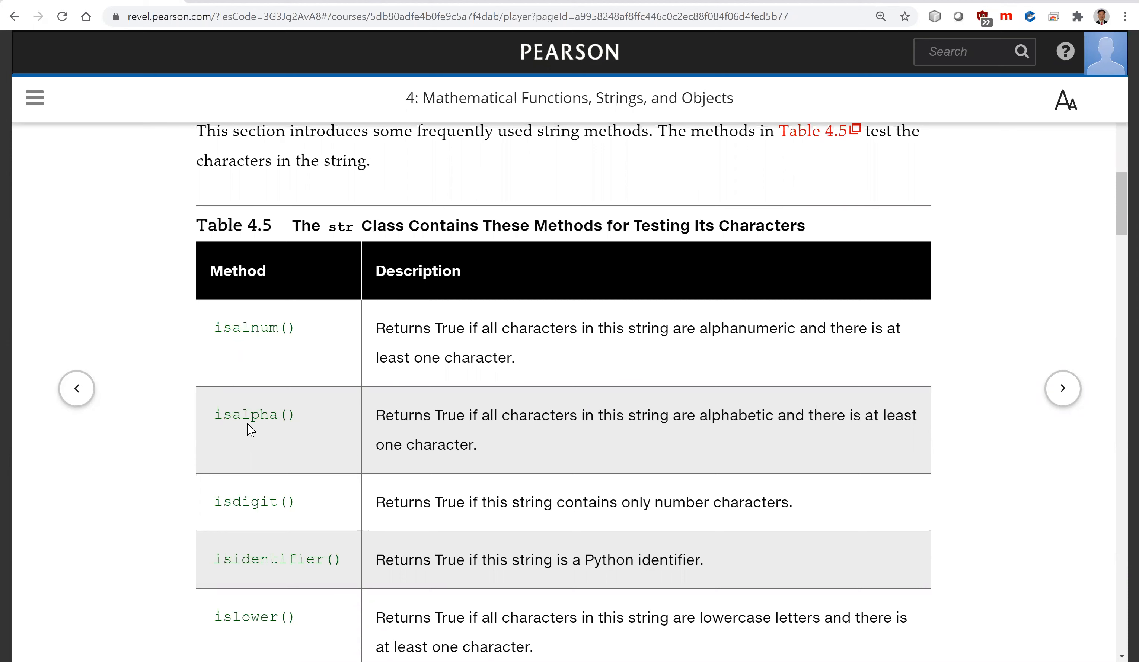
mouse_move(425, 433)
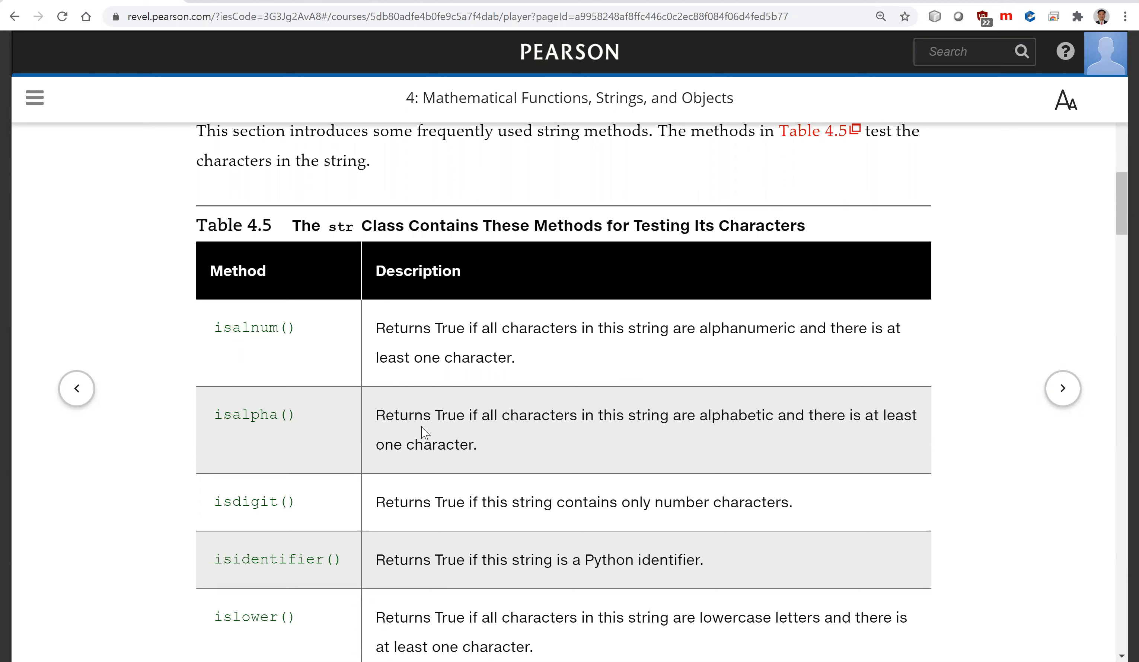
mouse_move(493, 449)
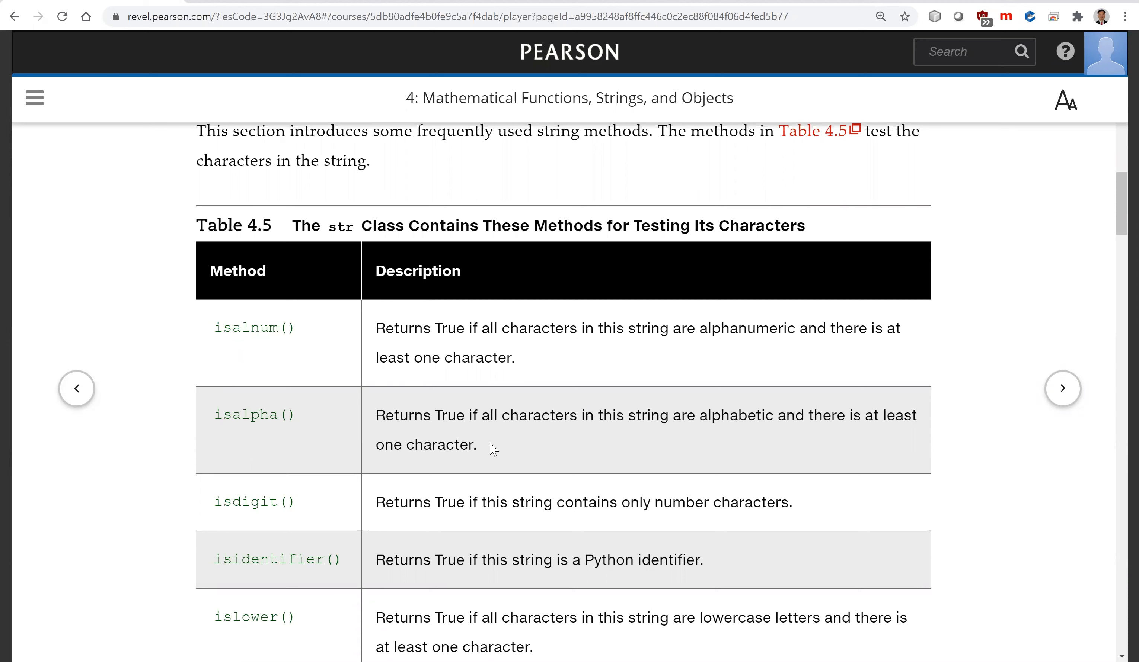
mouse_move(520, 441)
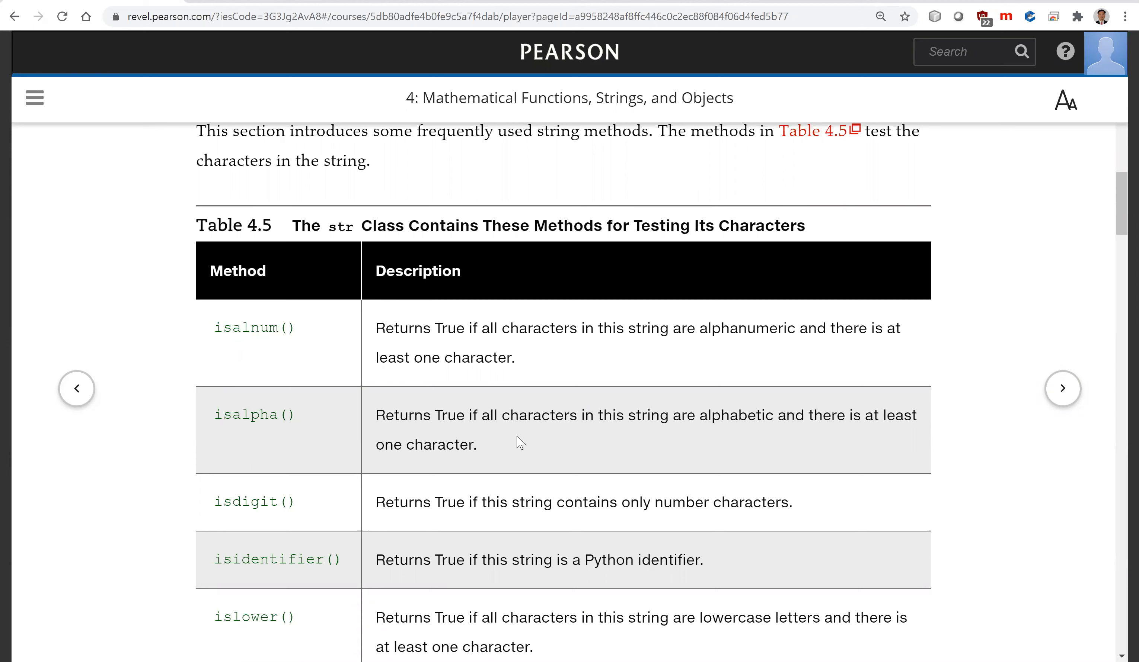
mouse_move(308, 458)
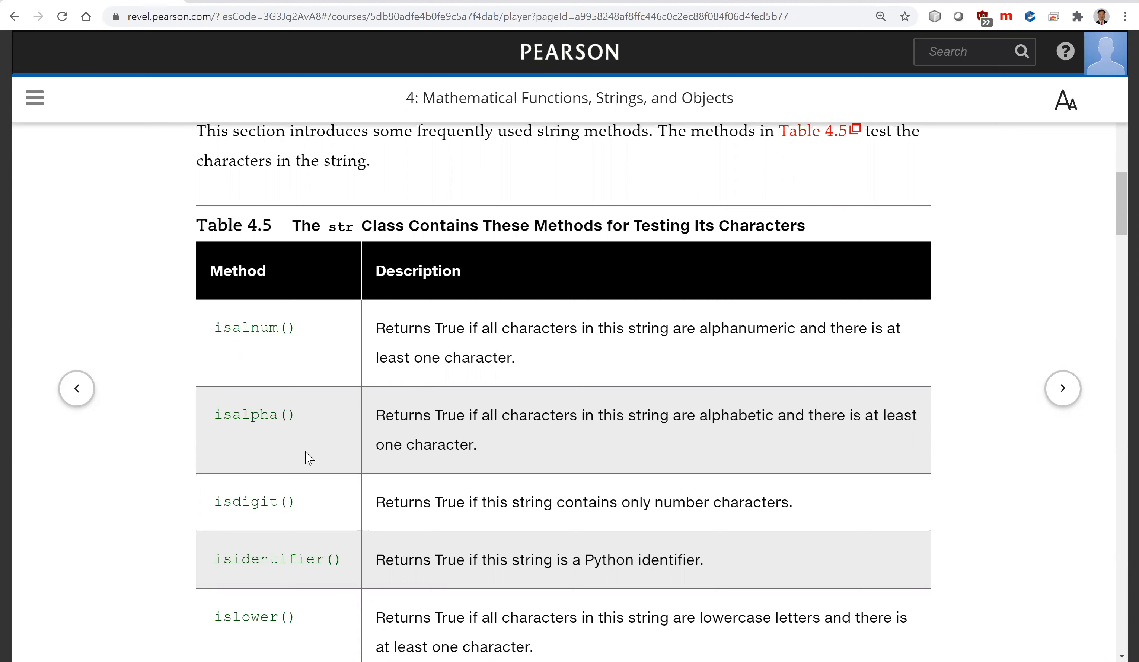
- Scroll through Table 4.5 to isspace() and the string-testing examples below it
scroll(down, 3)
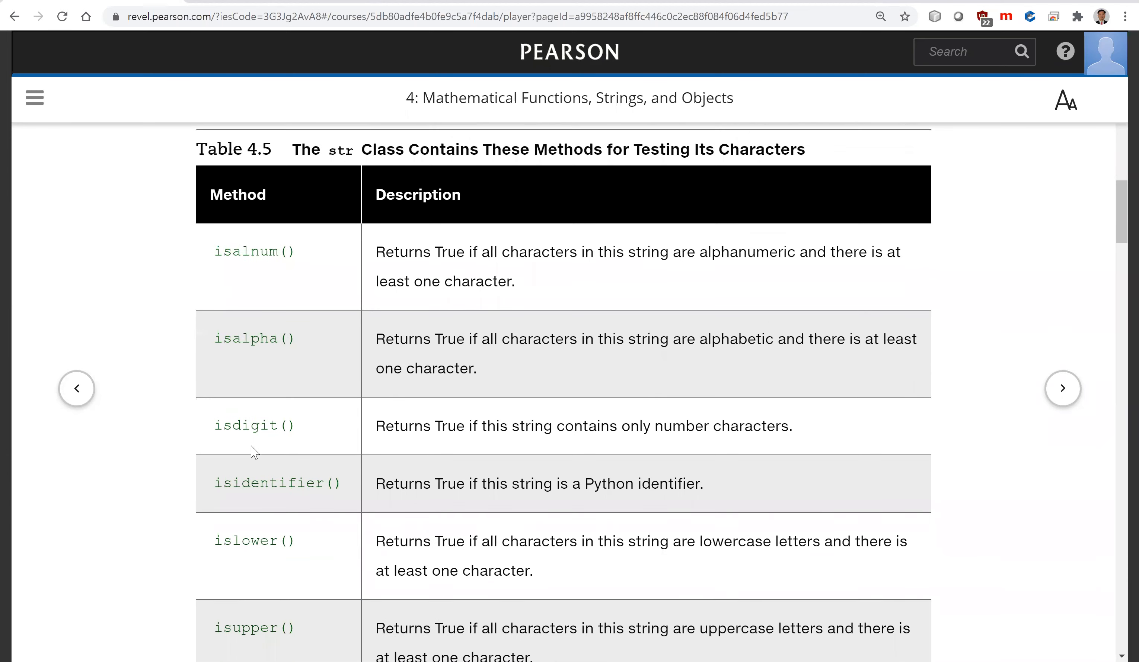
scroll(down, 3)
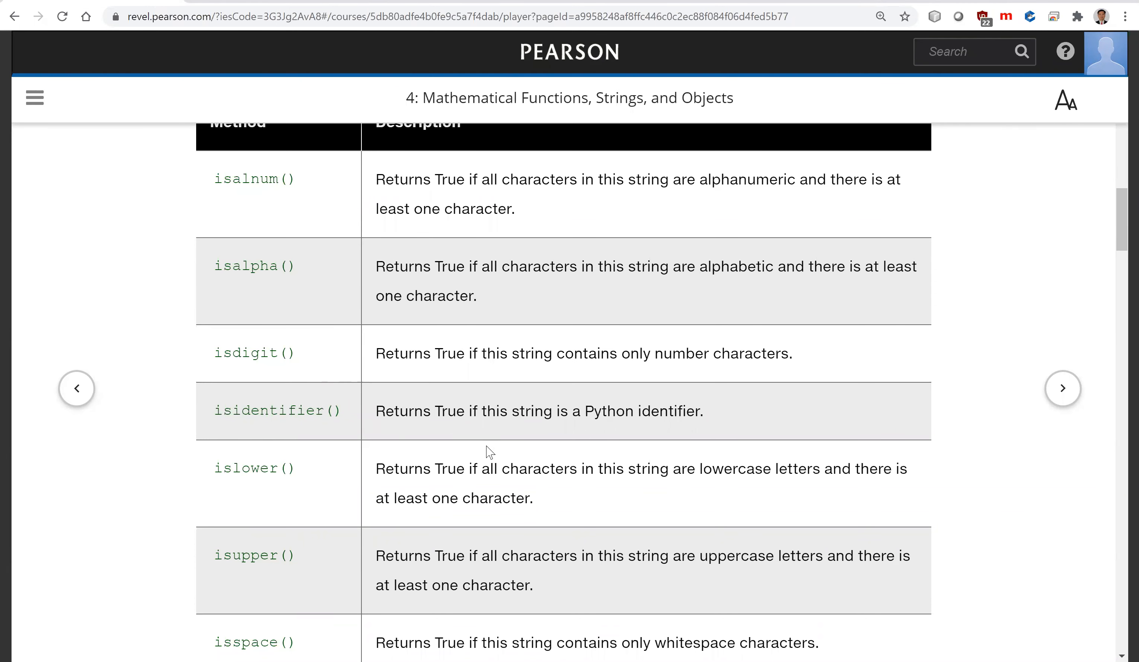
mouse_move(478, 436)
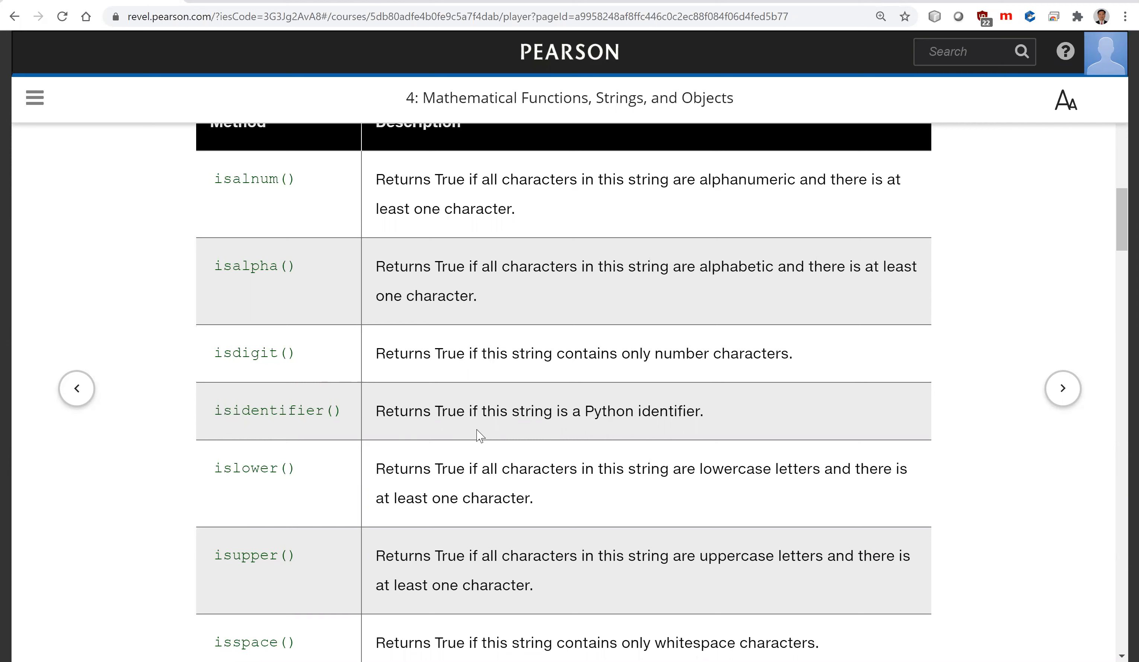
mouse_move(279, 492)
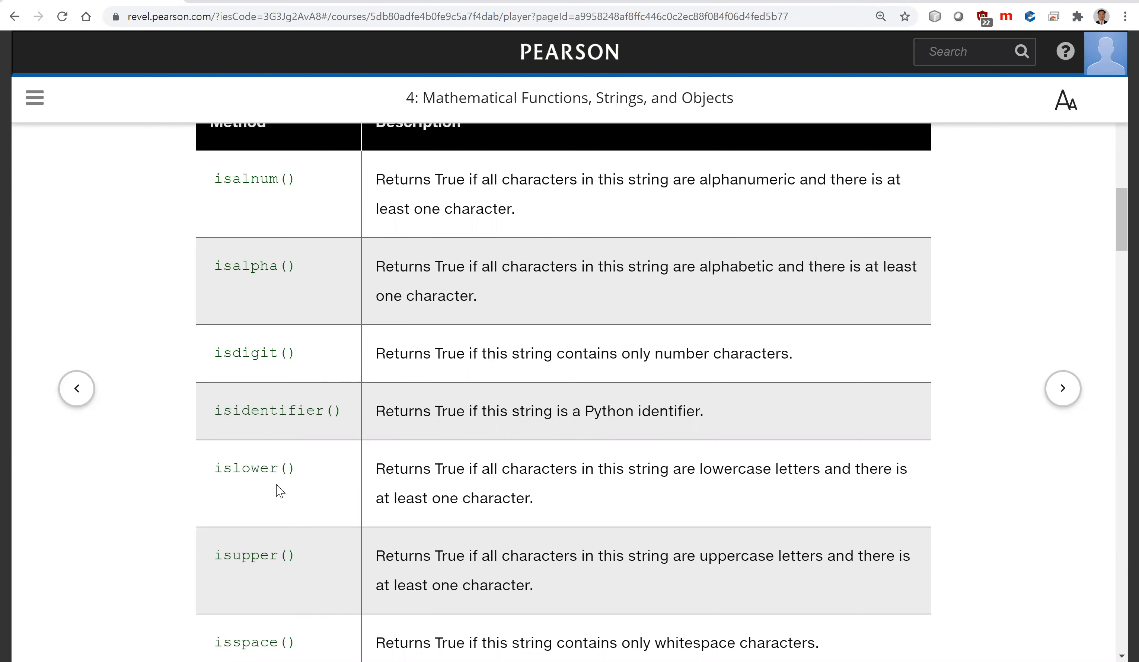
mouse_move(284, 534)
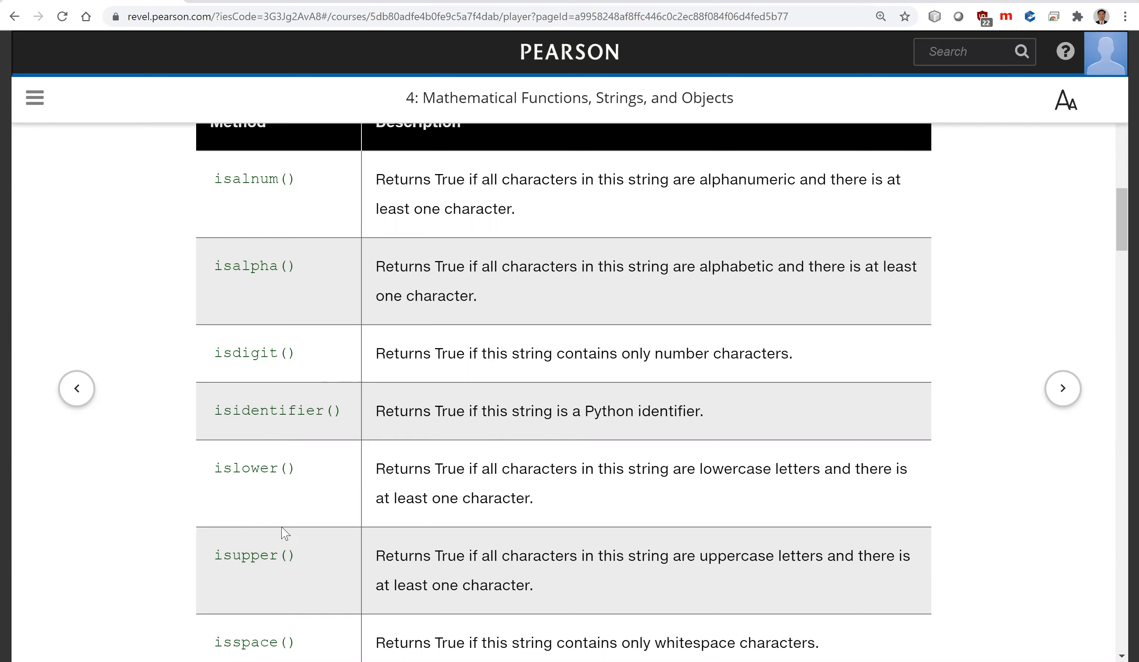
scroll(down, 3)
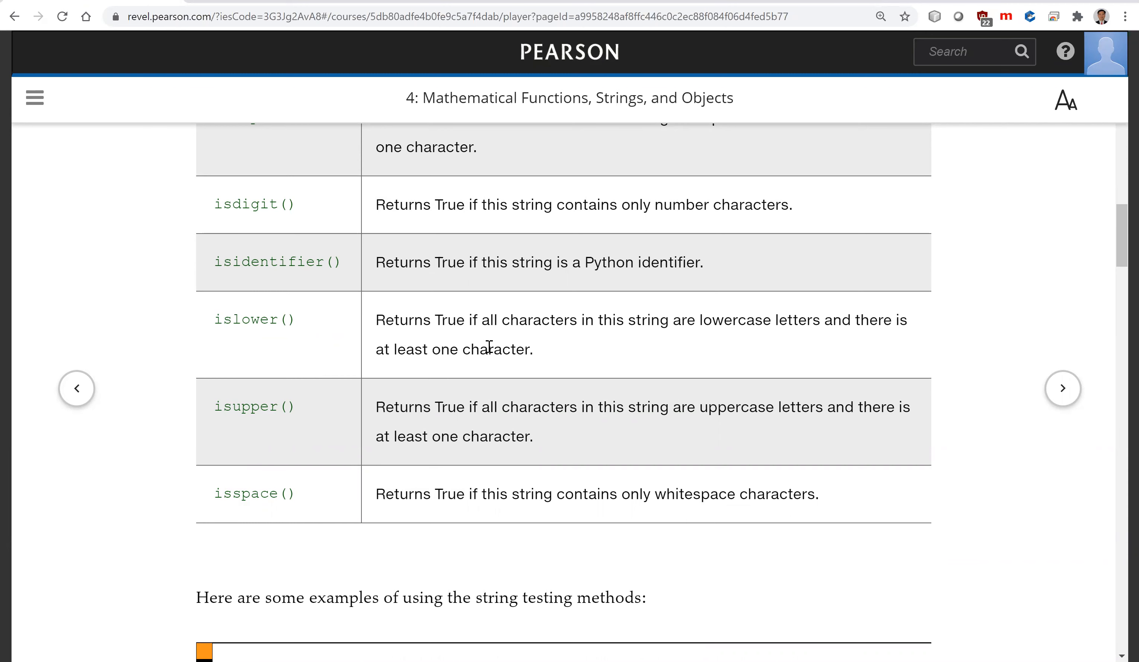
mouse_move(355, 447)
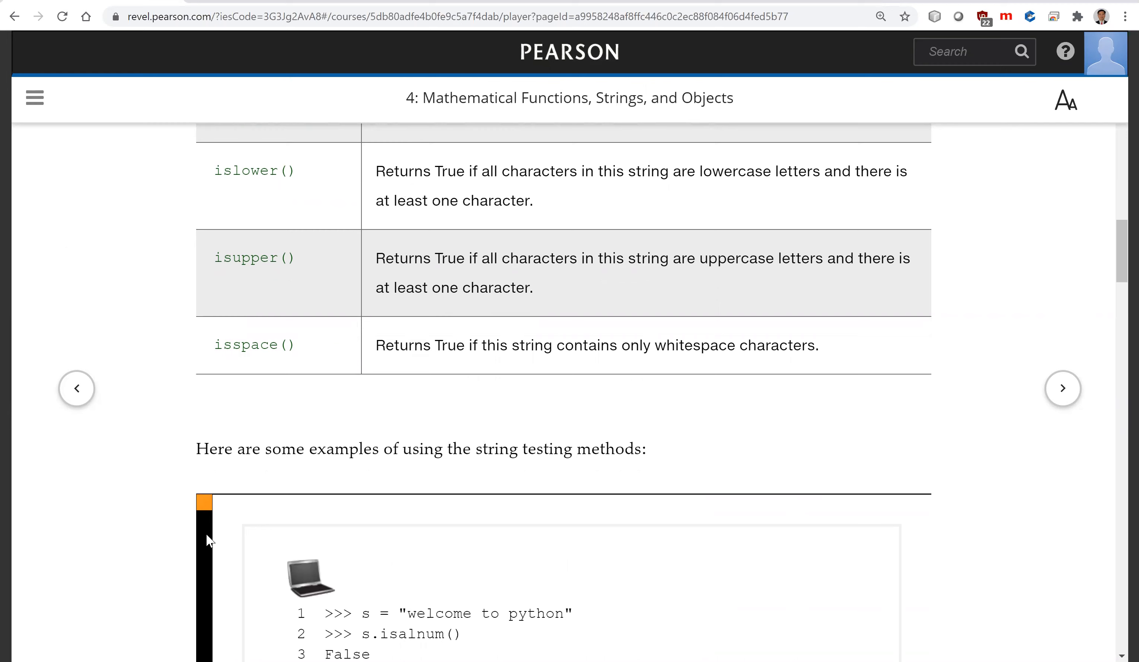
scroll(down, 3)
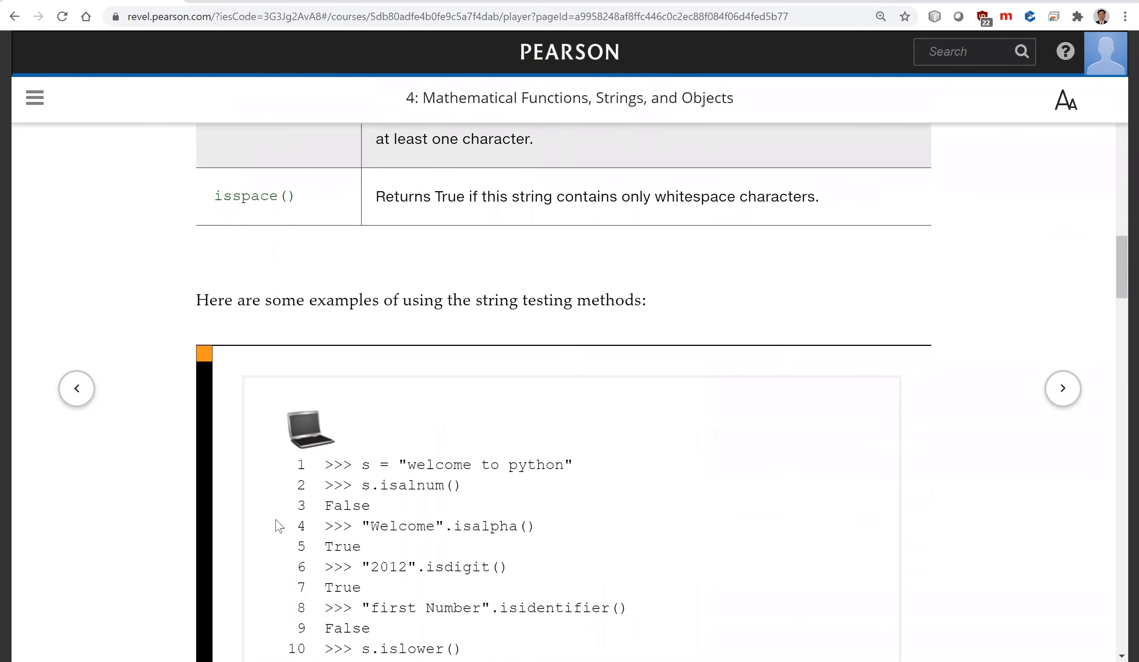
scroll(down, 3)
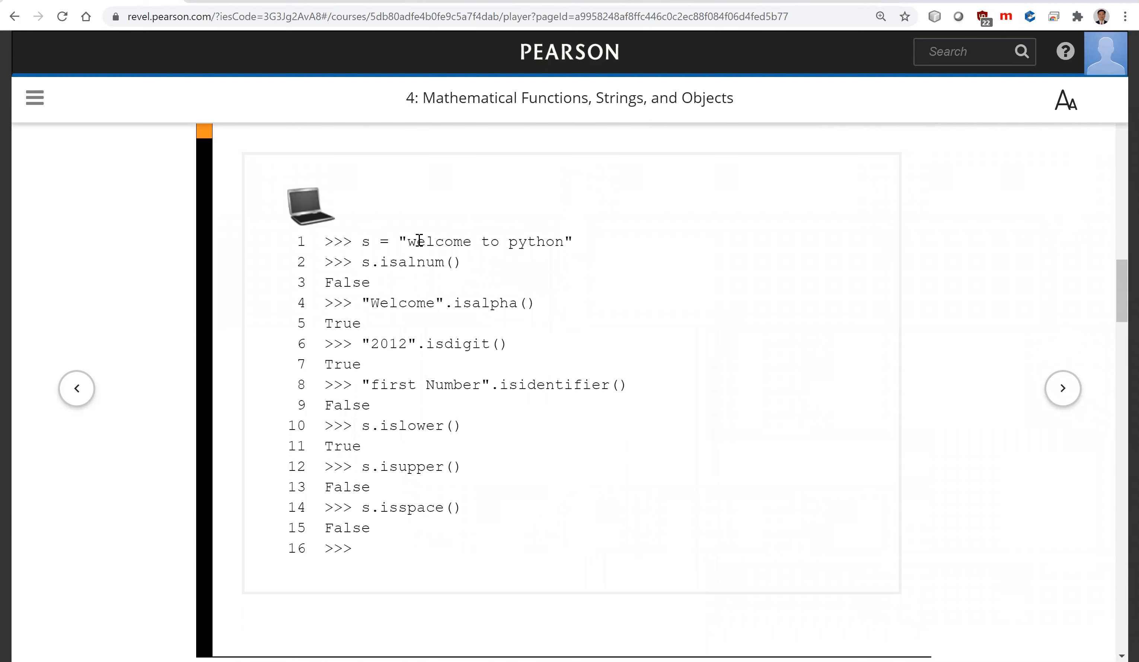
mouse_move(440, 262)
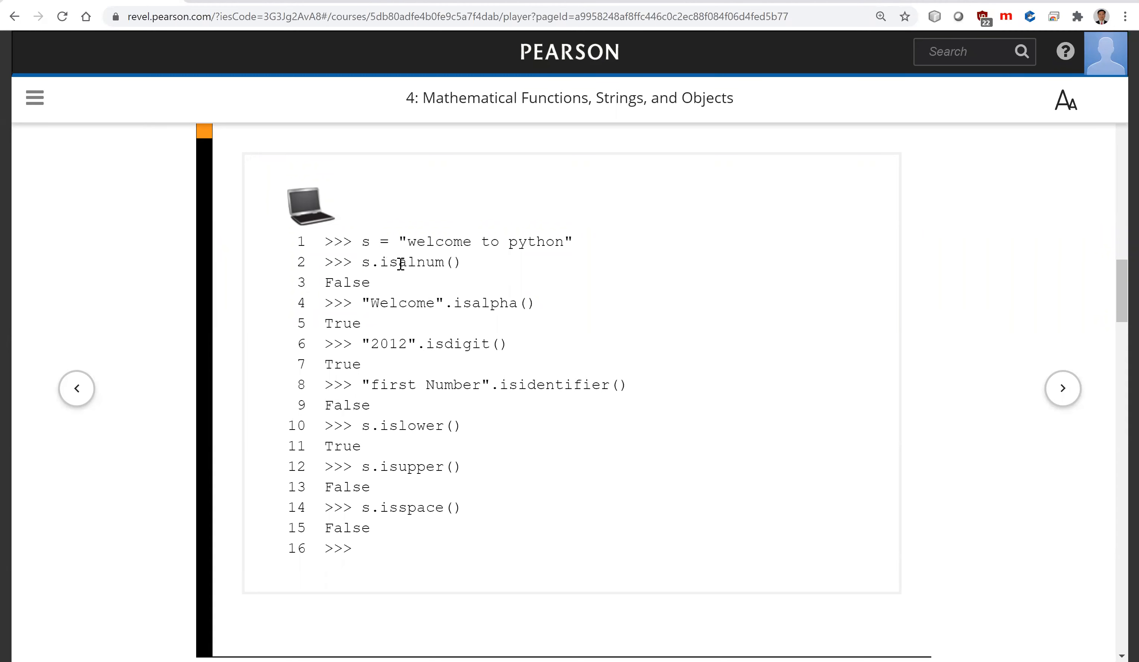
mouse_move(454, 263)
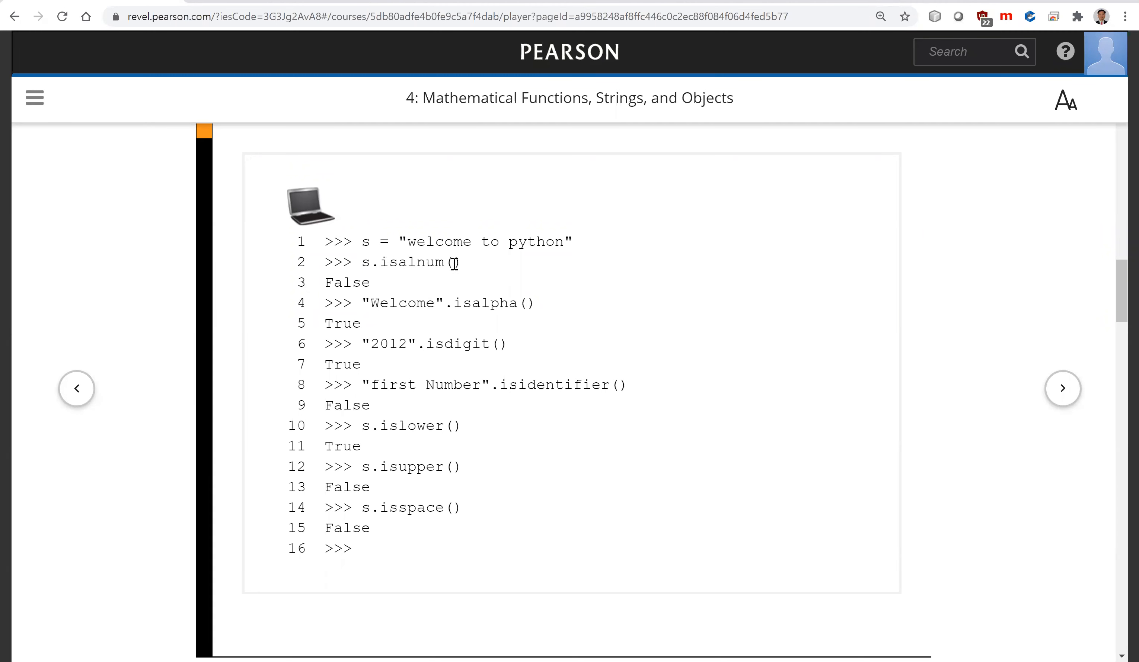
mouse_move(468, 241)
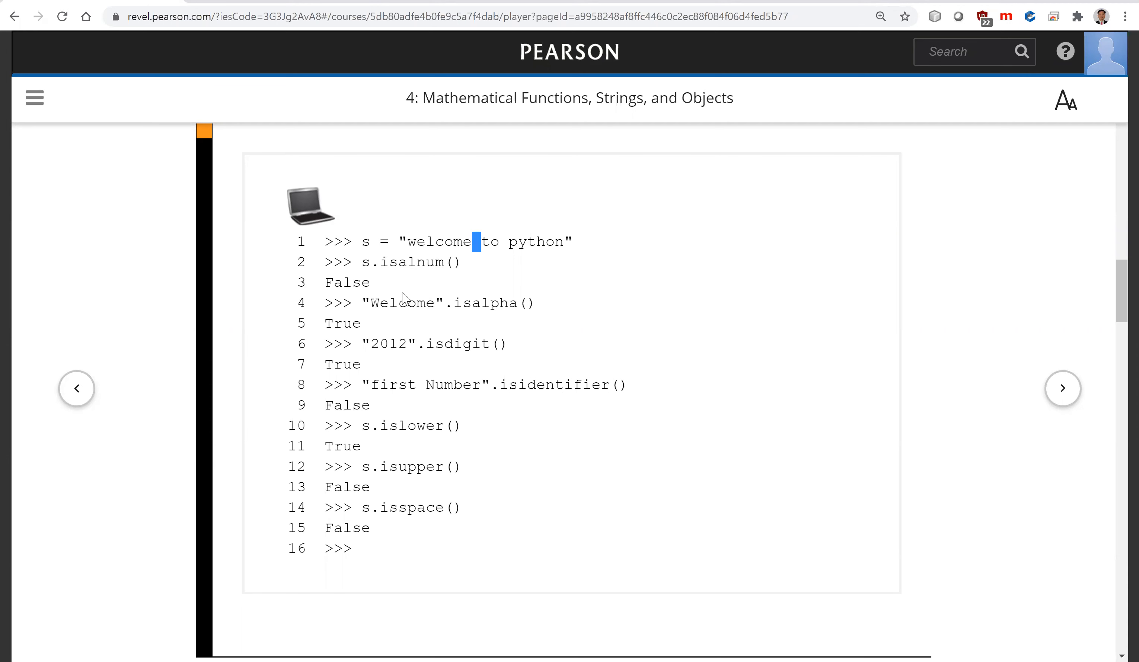
double_click(398, 303)
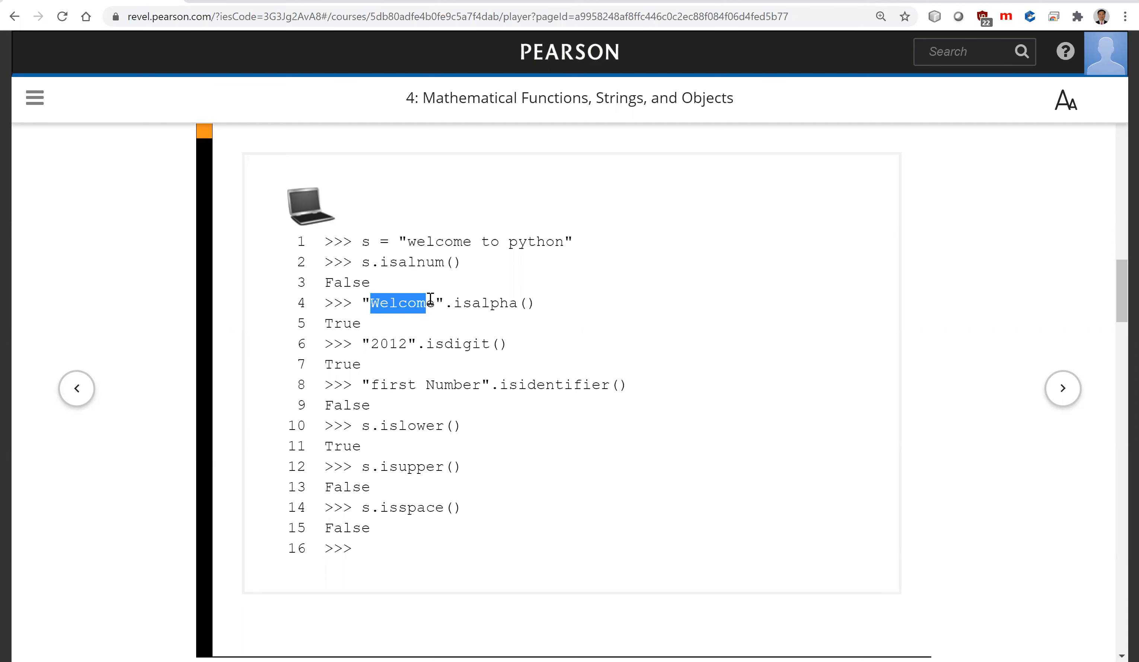
drag(370, 302, 533, 303)
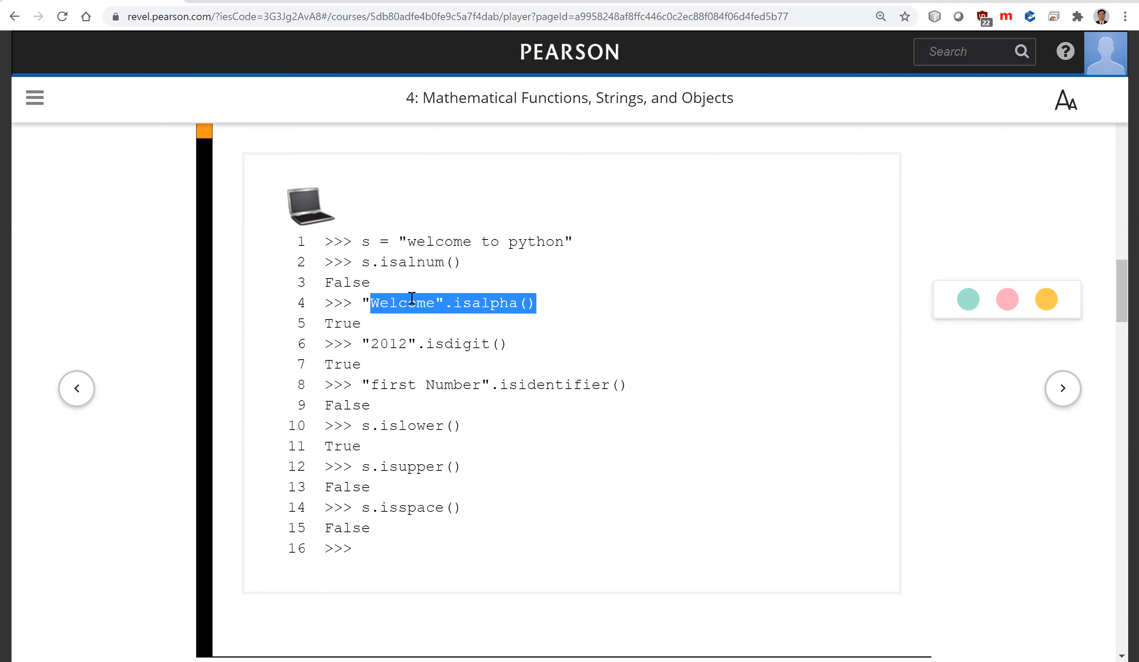
mouse_move(366, 343)
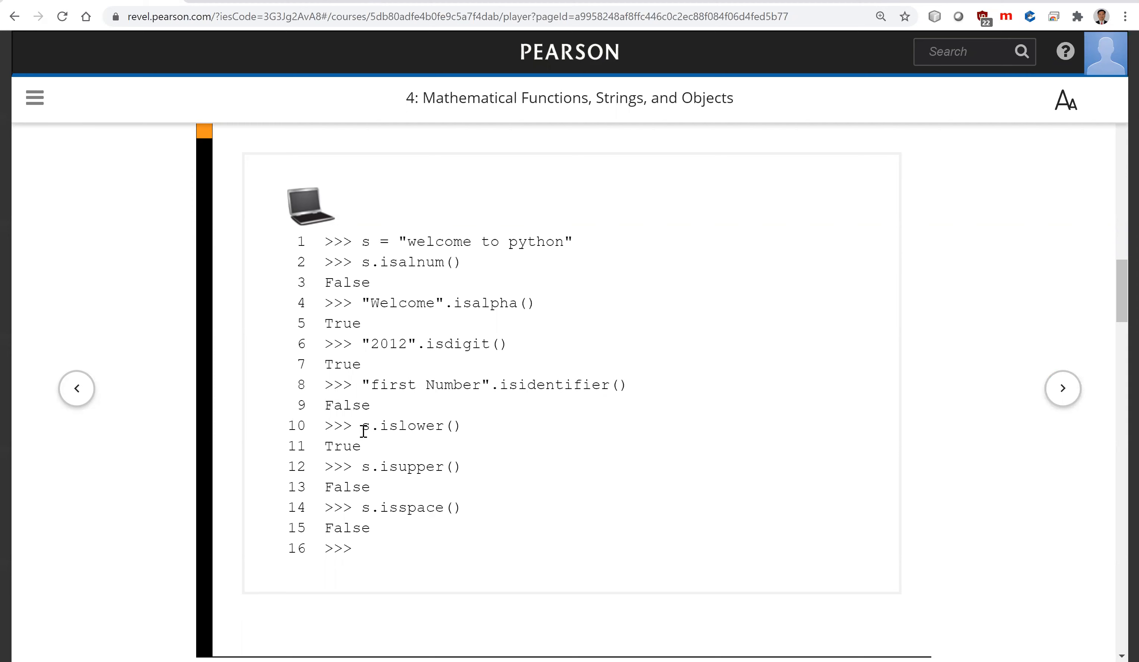
mouse_move(420, 262)
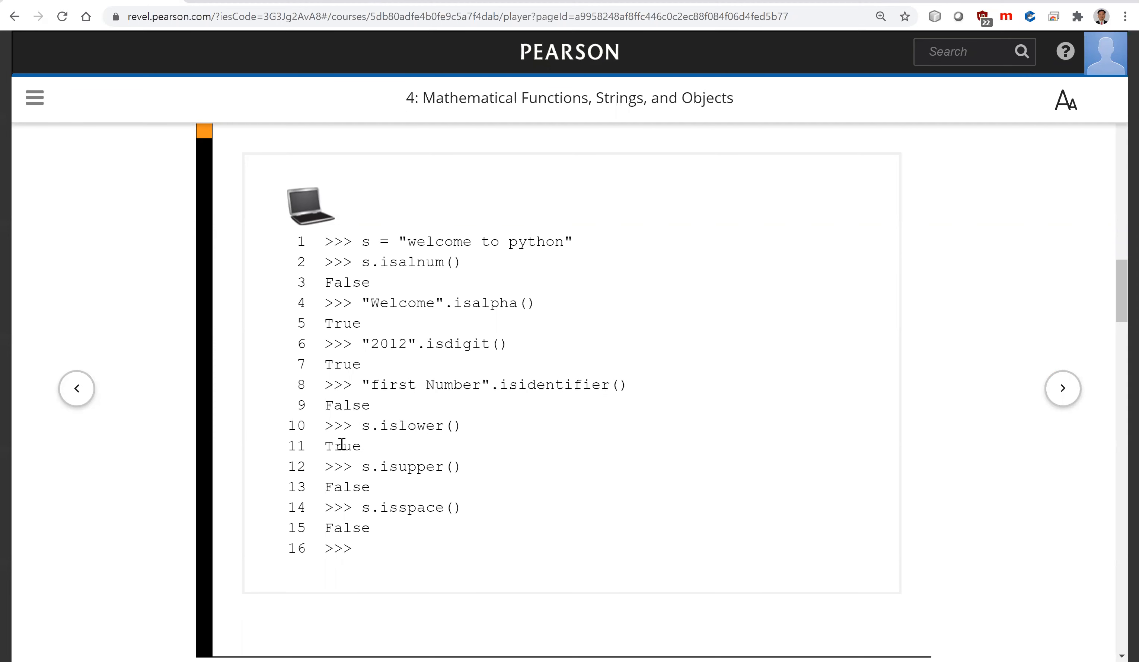
double_click(342, 445)
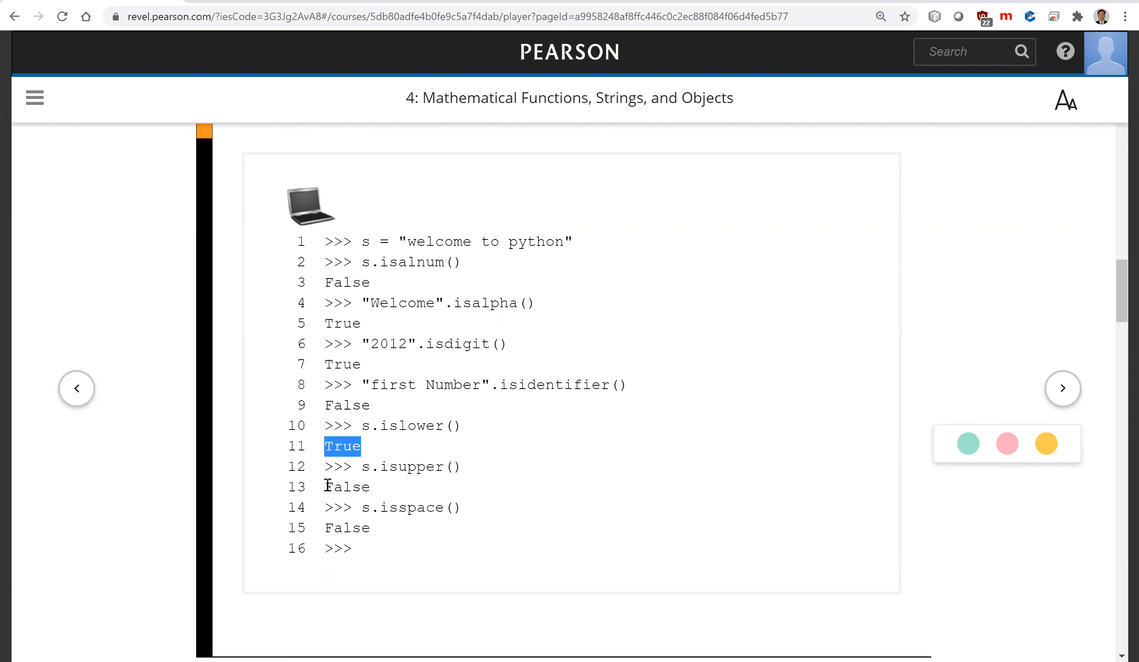
double_click(438, 242)
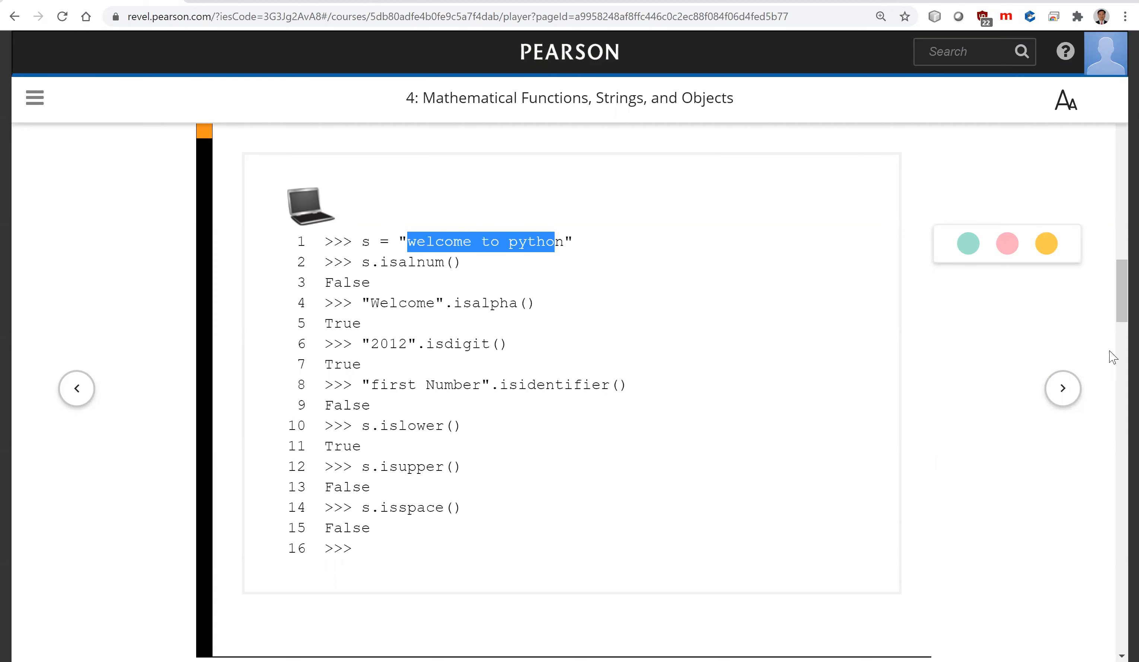
- Scroll down to the LiveExample: StringMethodsDemo.py box reporting 2014 as numeric
scroll(down, 3)
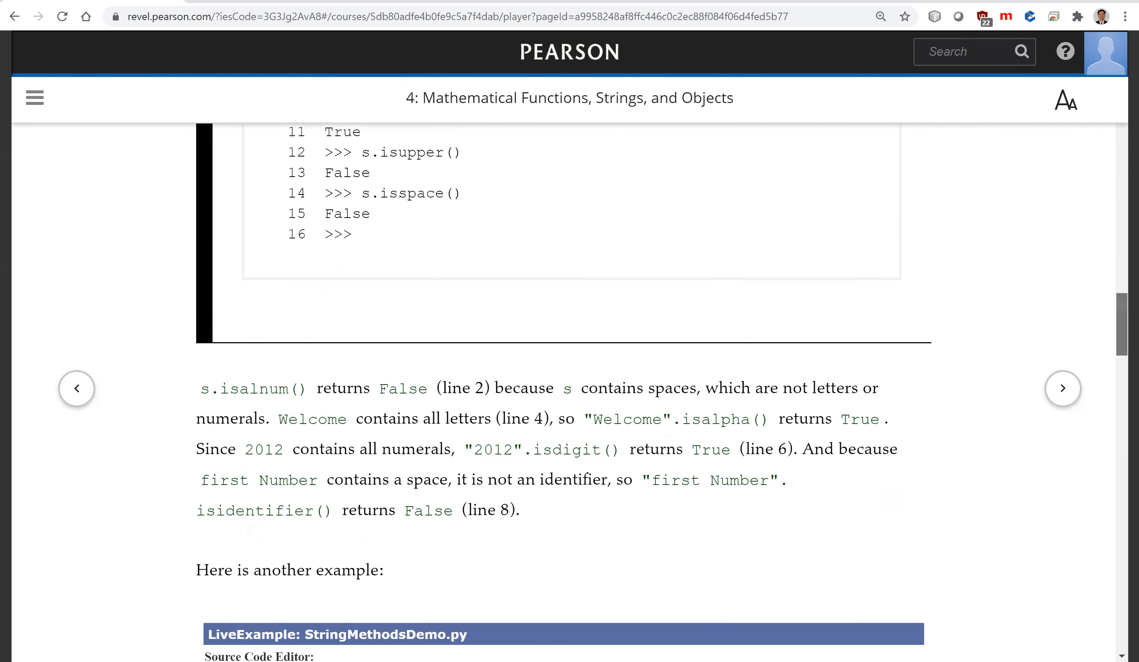
scroll(down, 3)
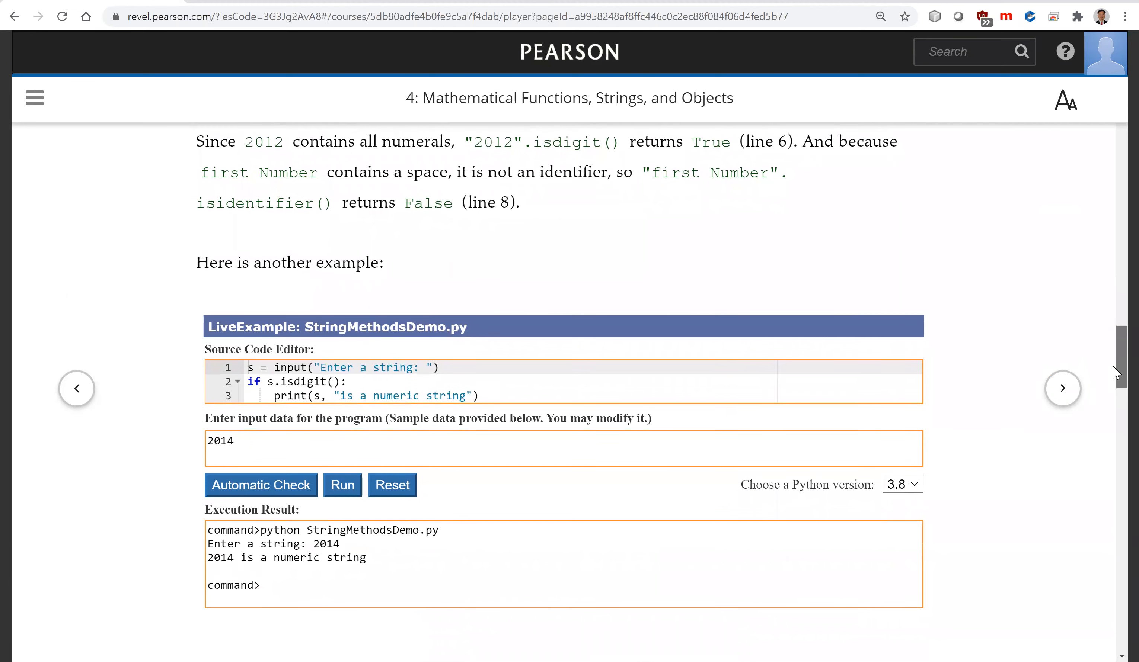
scroll(down, 3)
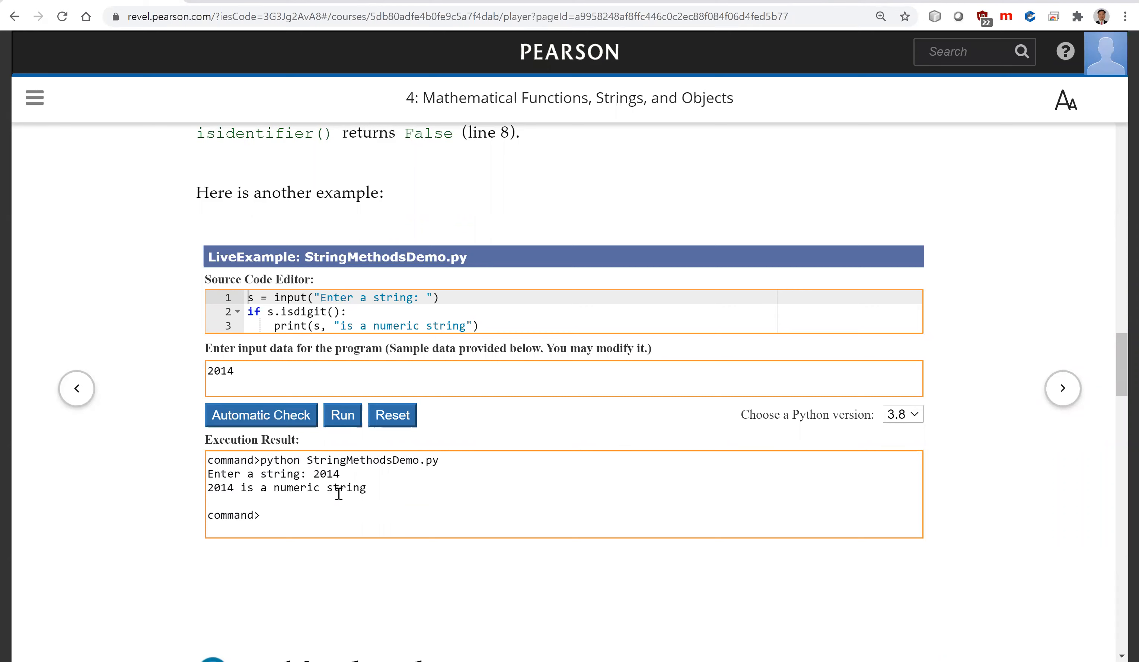
mouse_move(390, 335)
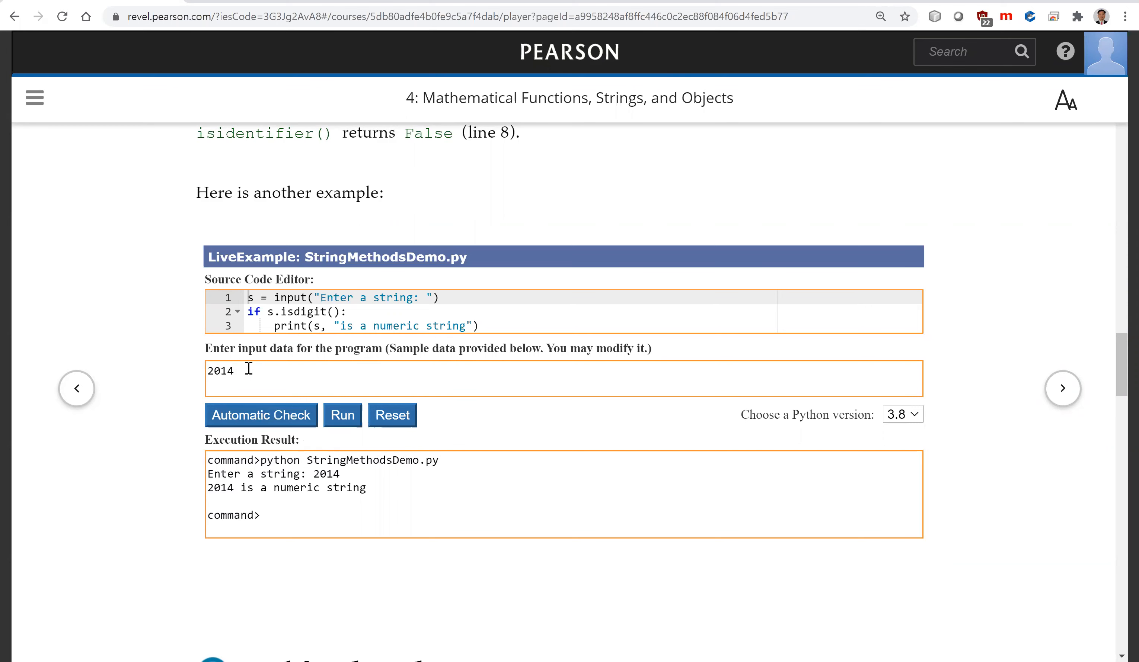
- Run StringMethodsDemo with input 2014AB so it reports no numeric string, then return to the testing examples
text(AB)
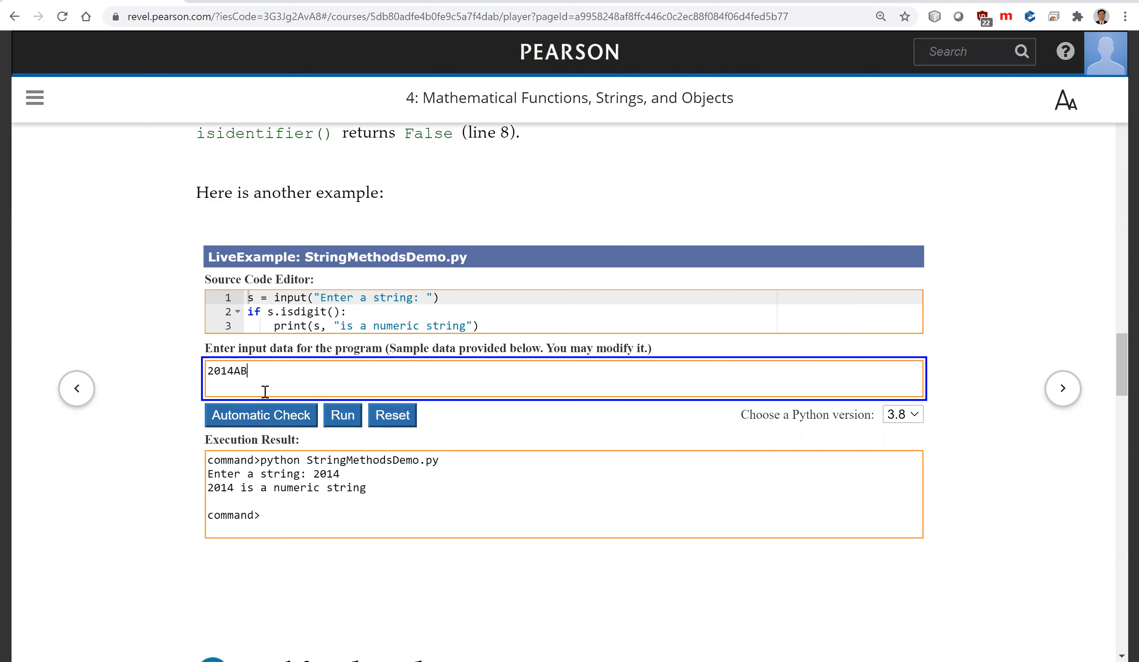
click(342, 414)
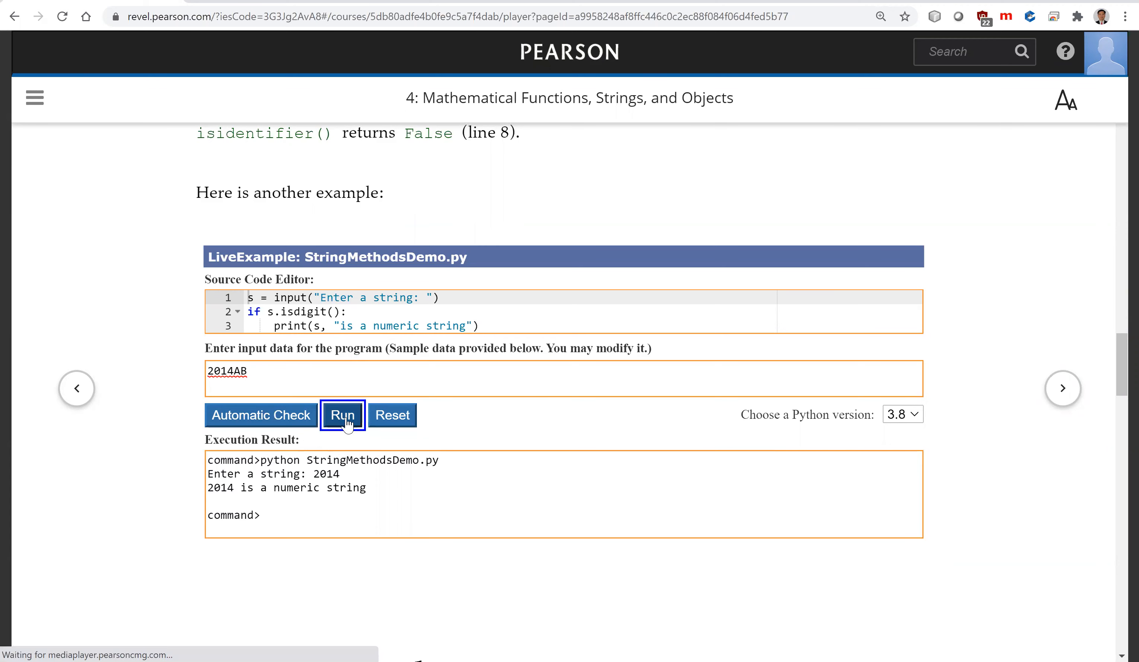
click(342, 415)
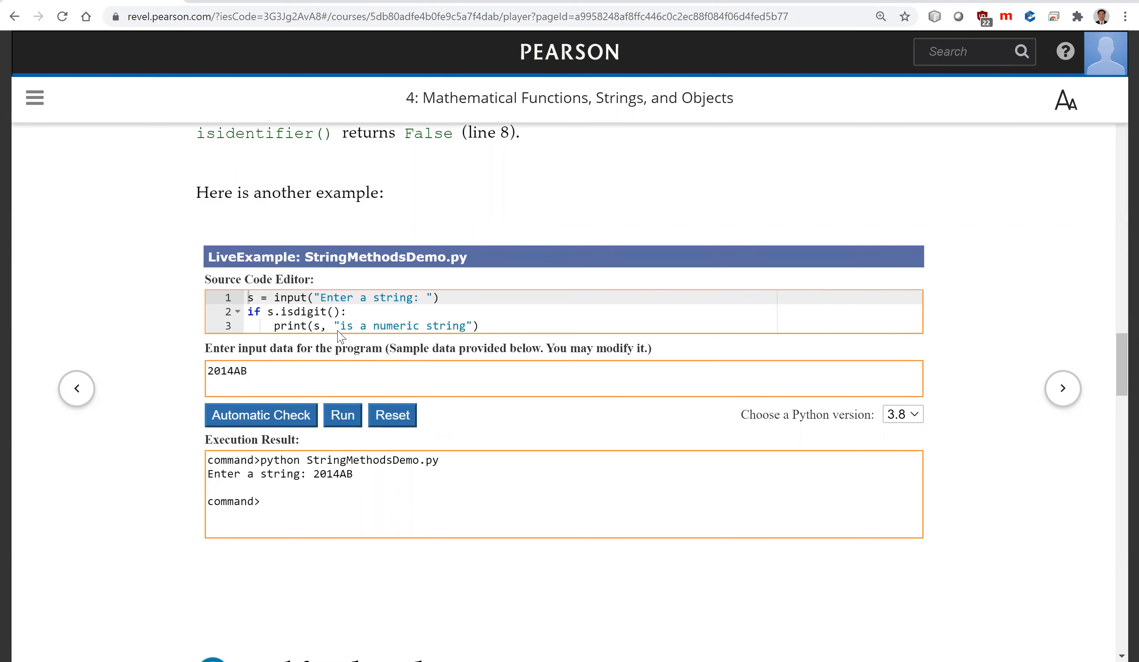
mouse_move(337, 312)
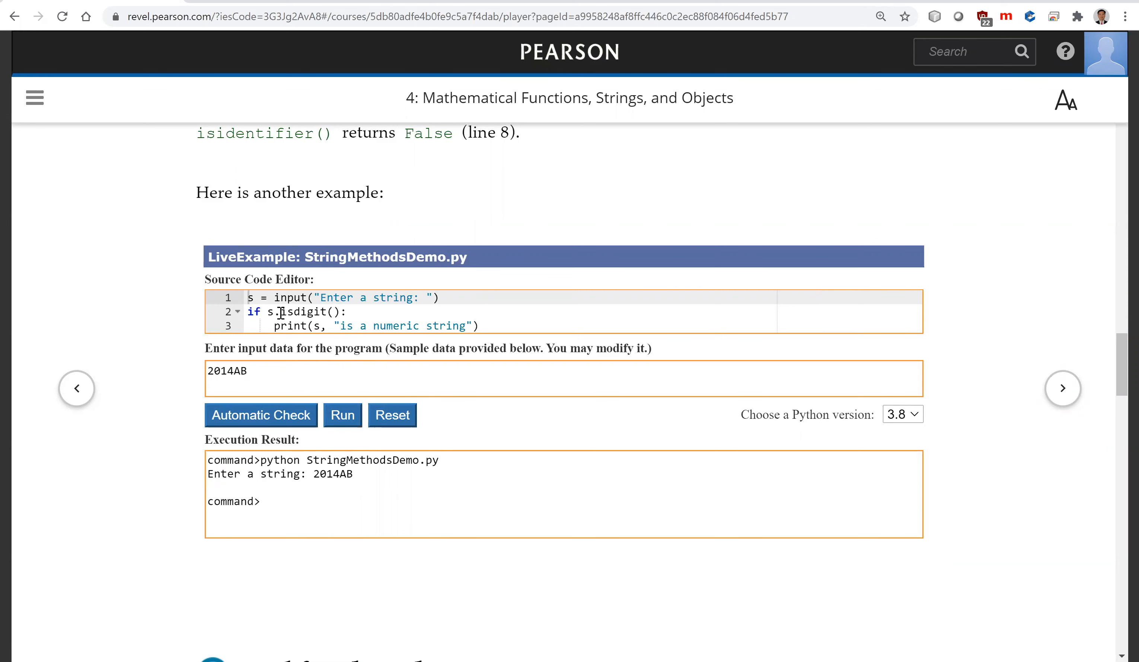
click(478, 325)
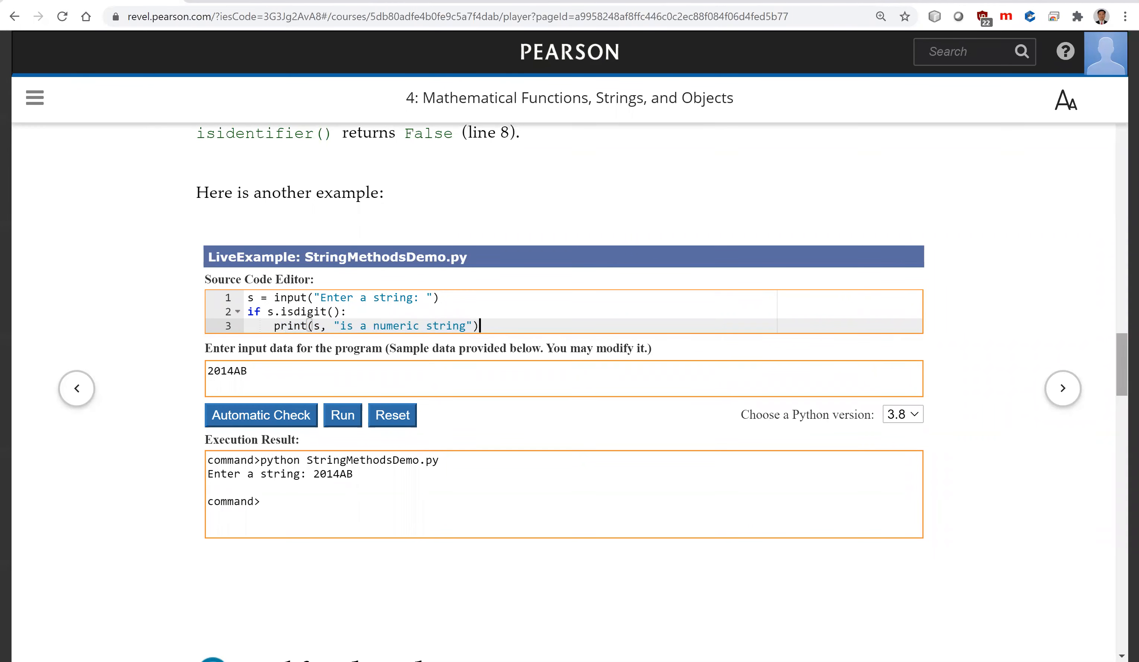
scroll(down, 3)
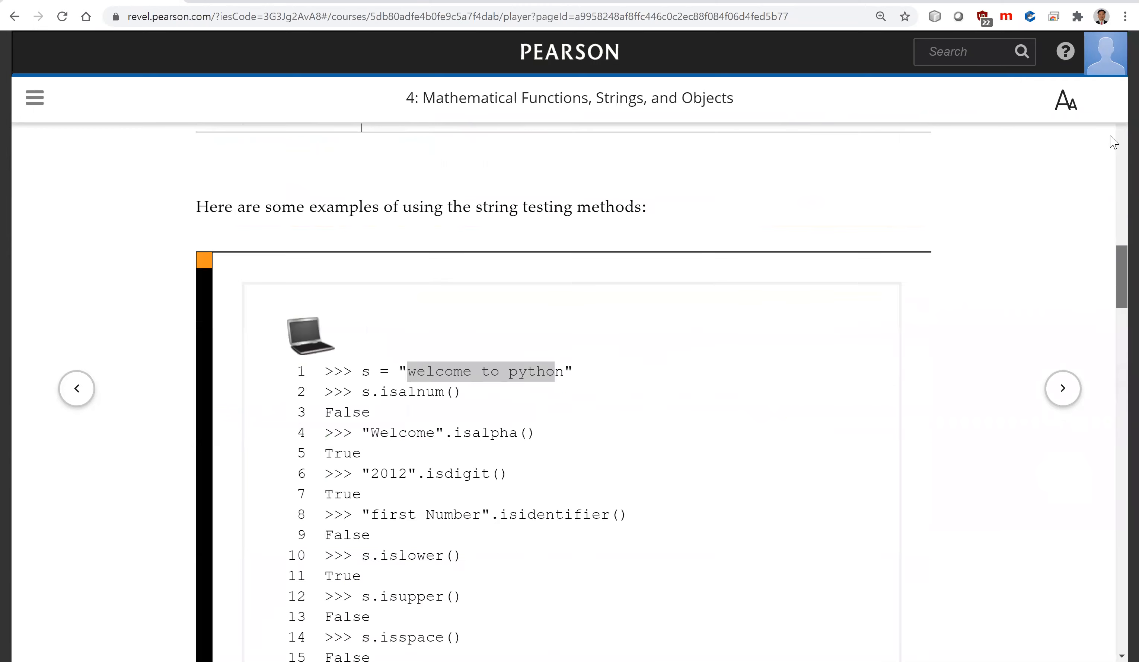